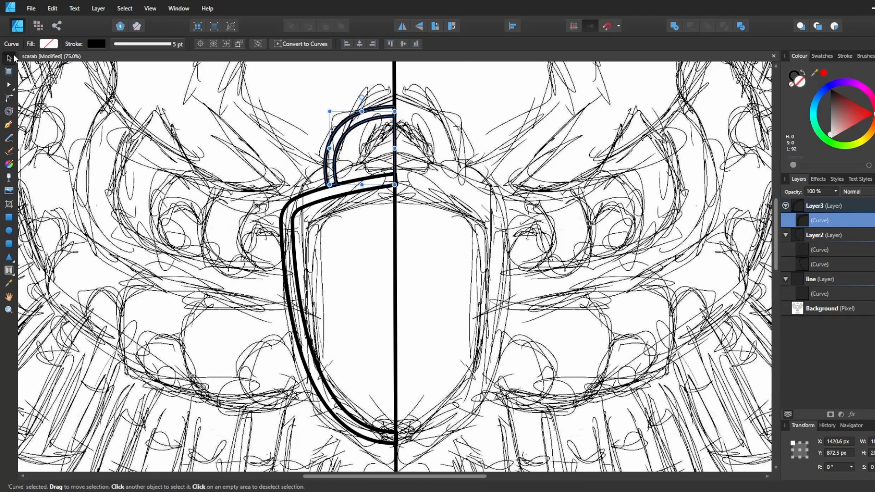
- Trace the head, shell and top ring with 5 pt double outlines, starting the wing curve
click(822, 308)
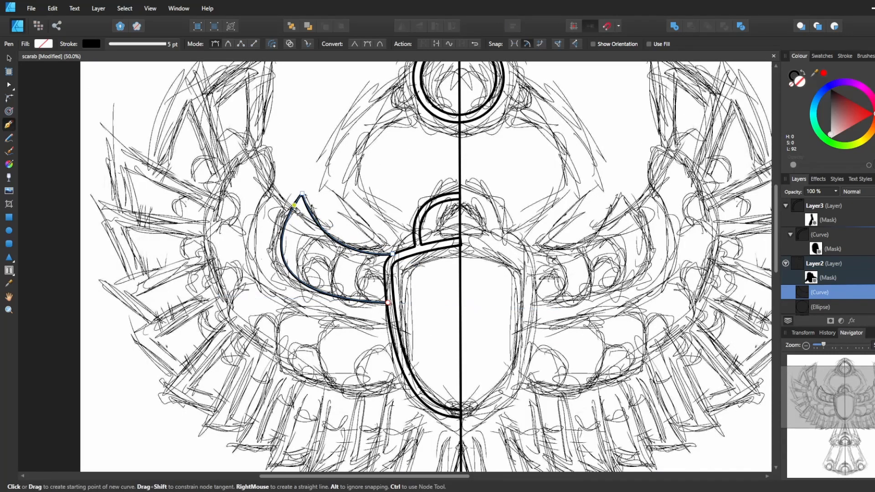
- Place nested ellipses inside the leg's rounded end and repeat filigree circles along the left wing bands
click(266, 151)
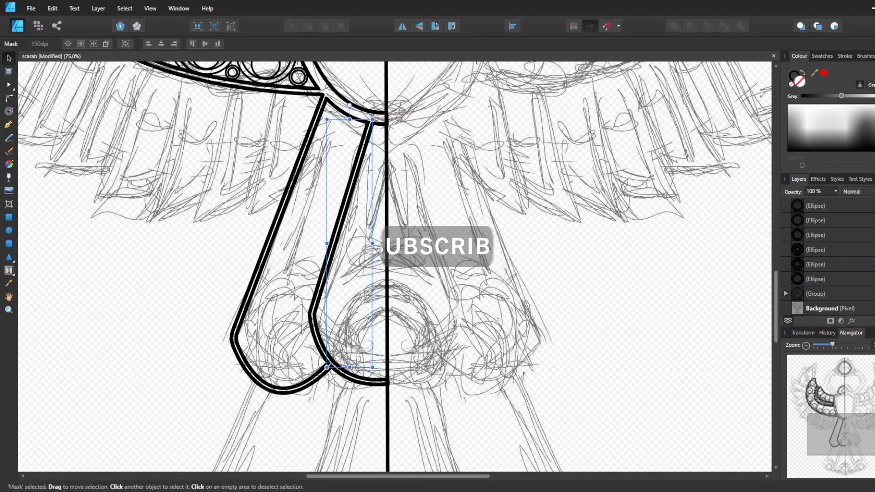
click(301, 354)
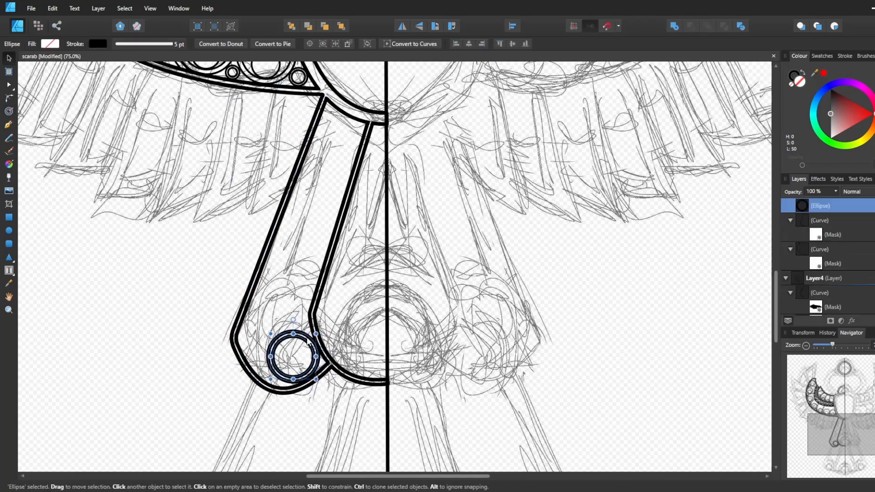
click(474, 223)
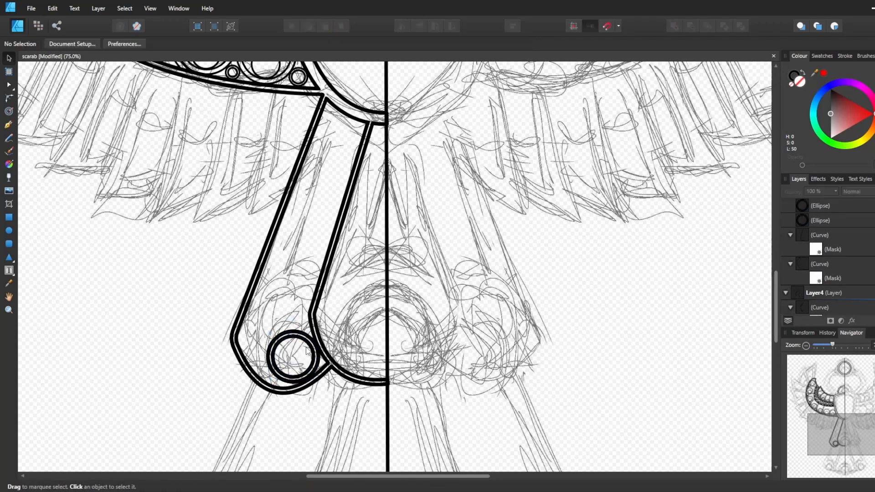
click(829, 308)
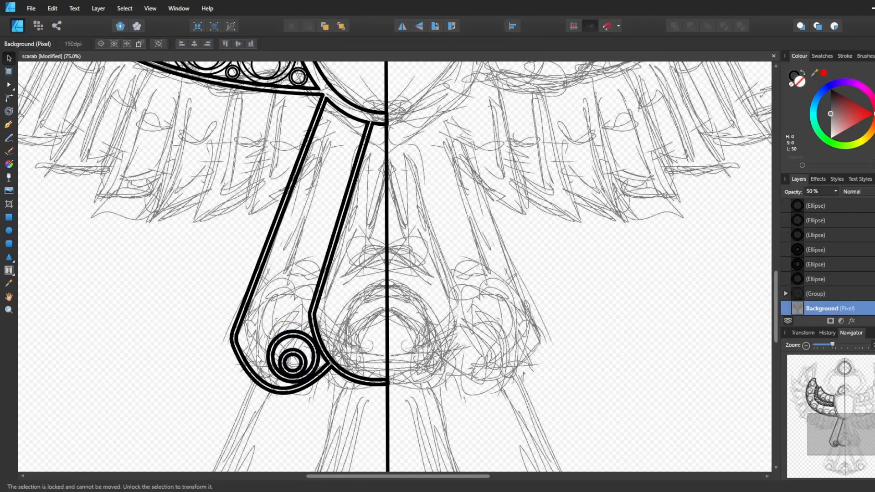
click(287, 370)
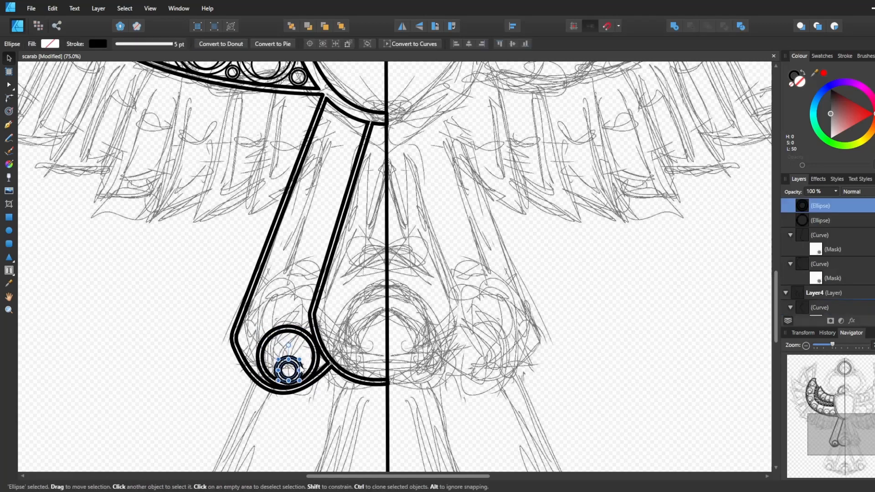
click(824, 308)
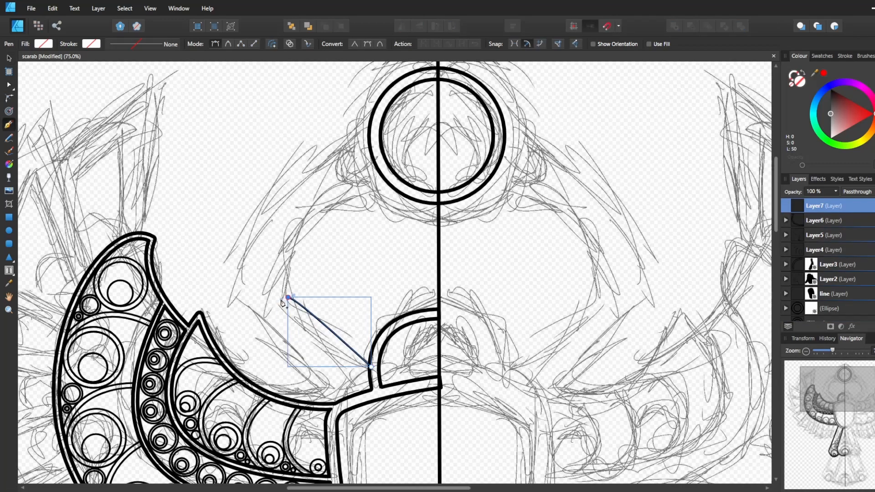
- Draw the hooked front-leg claw as a grouped double contour, then line the lower leg with graduated circles
click(392, 184)
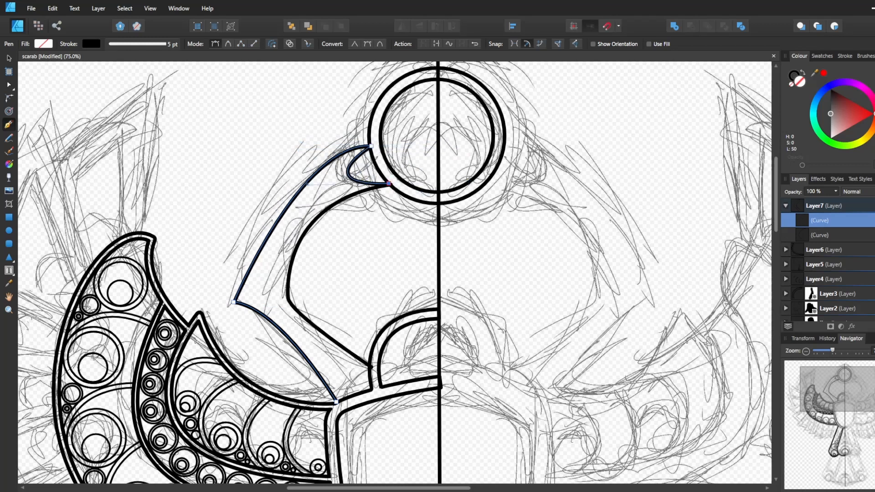
click(8, 58)
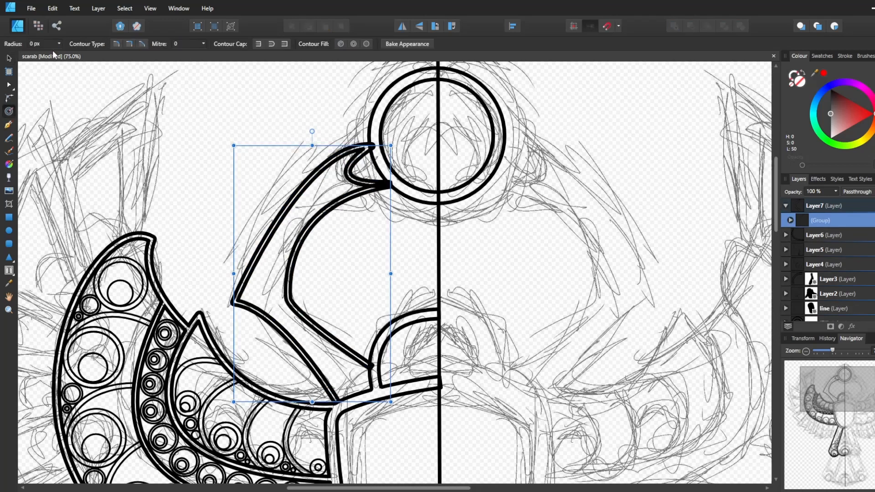
click(9, 58)
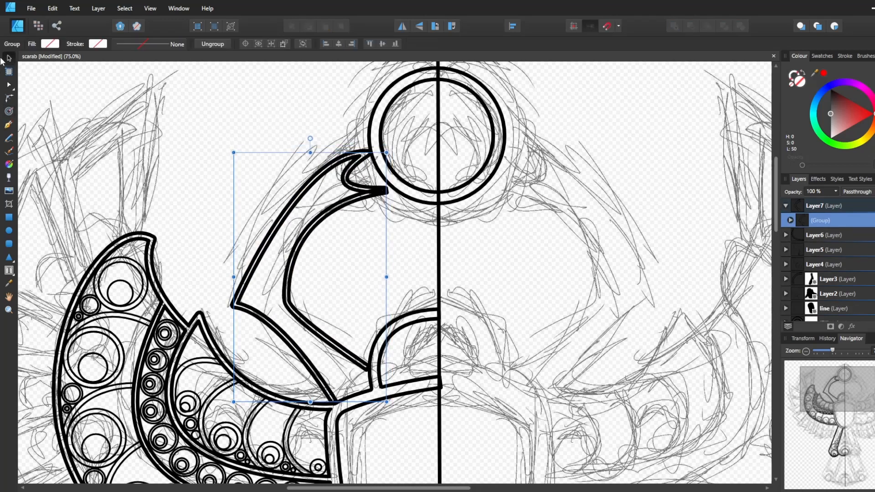
click(9, 84)
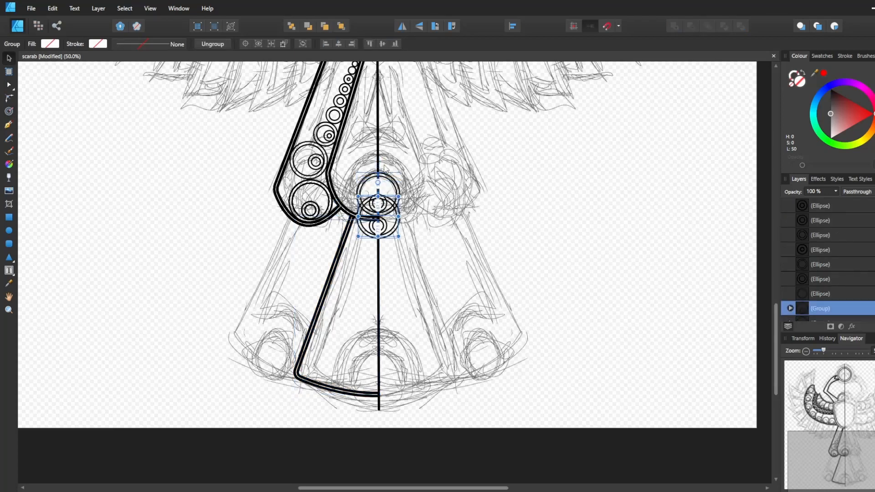
- Line both lower leg segments with resized nested-circle groups and begin jagged feather strokes below the wing
click(8, 125)
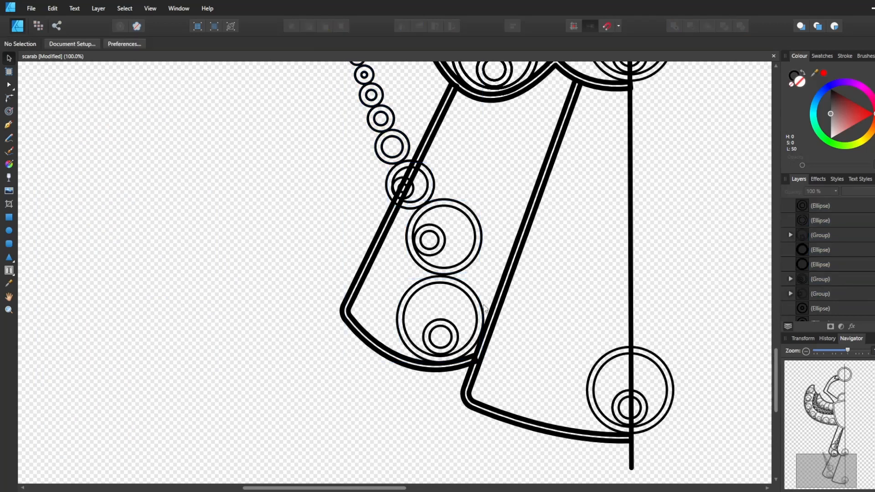
click(442, 239)
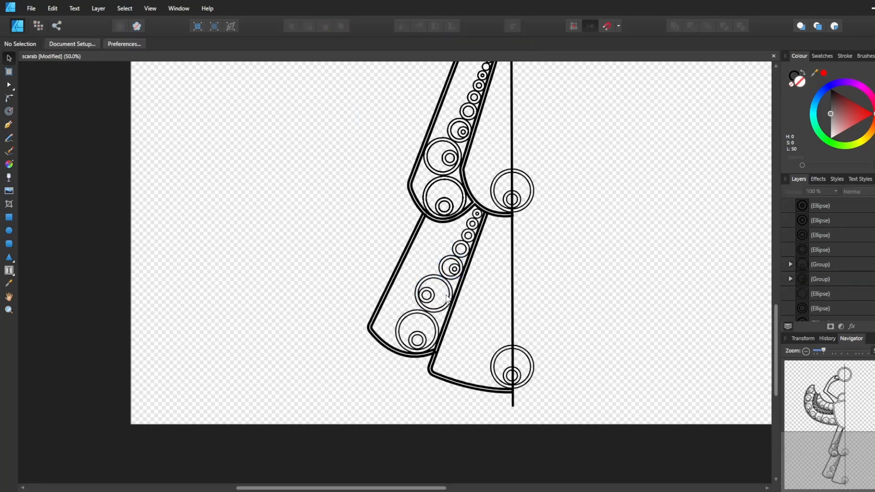
click(437, 352)
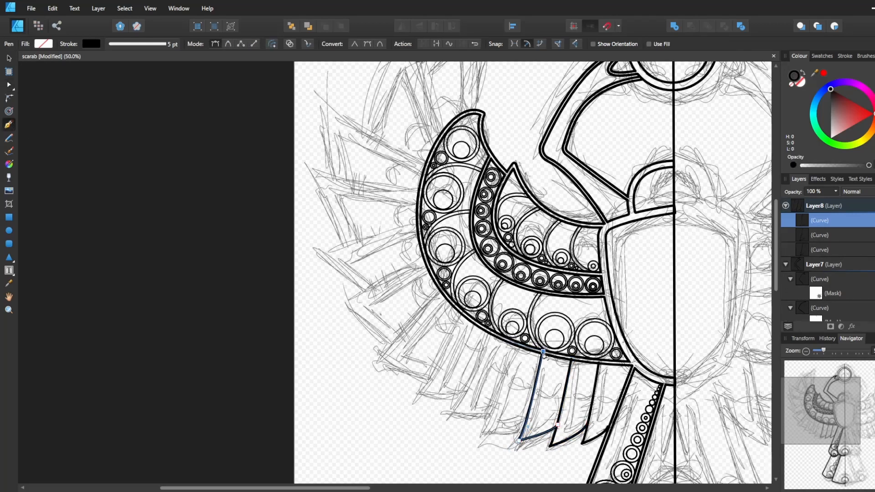
- Draw contoured feathers below the wing, fill each with nested circles, and mirror the artwork
click(481, 433)
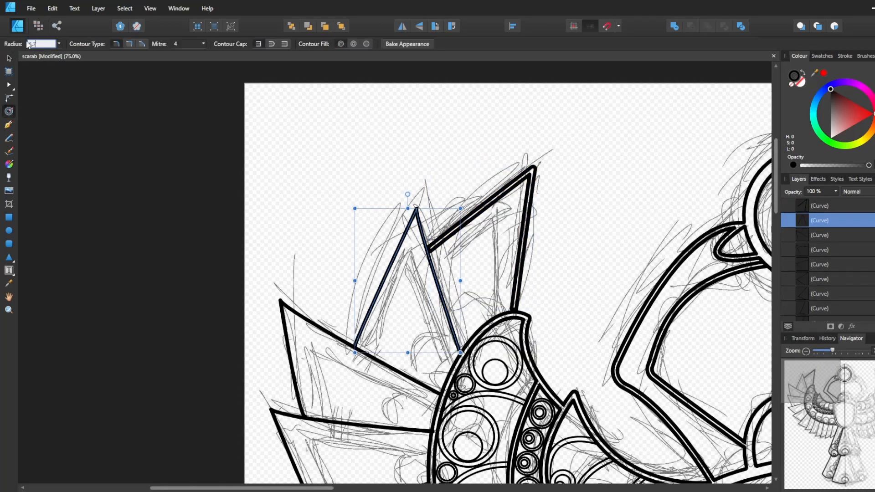
click(819, 235)
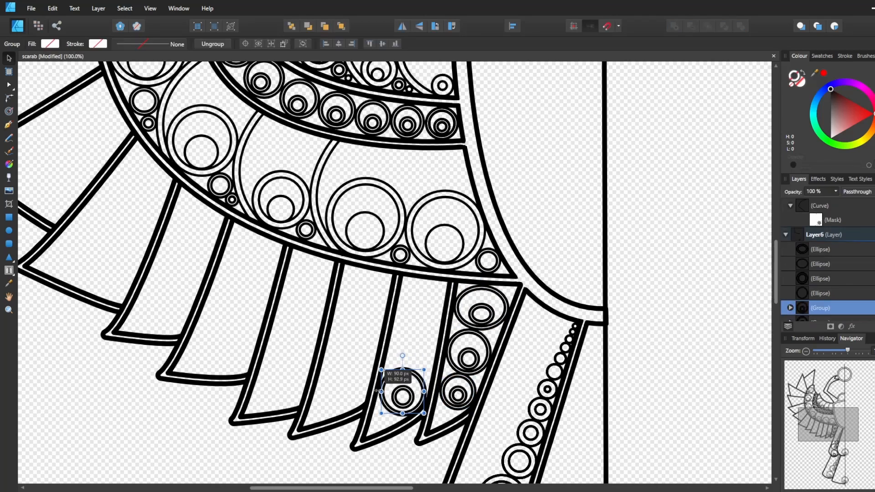
click(402, 396)
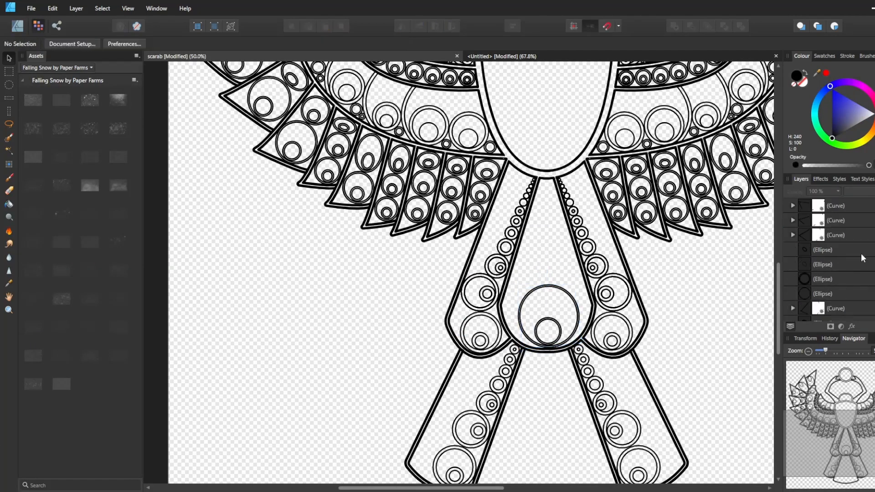
- Scale copied ellipse groups into the central tail panels and add small bead circles along their edges
click(547, 295)
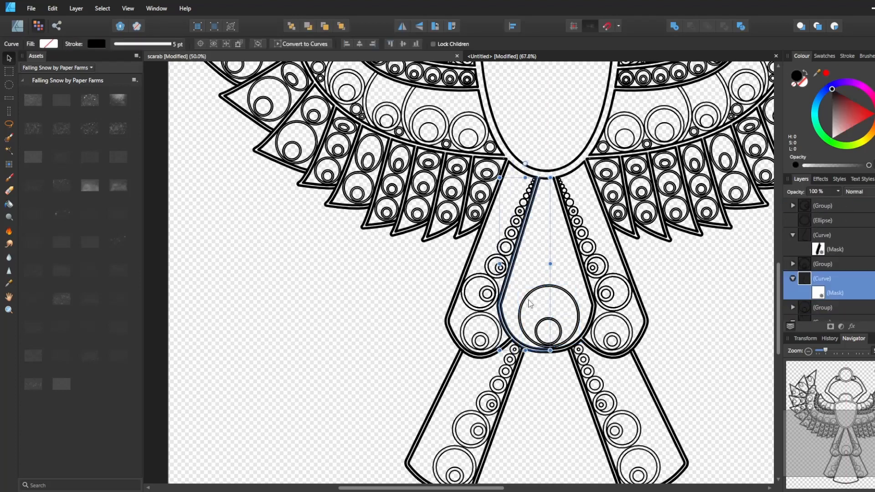
click(821, 307)
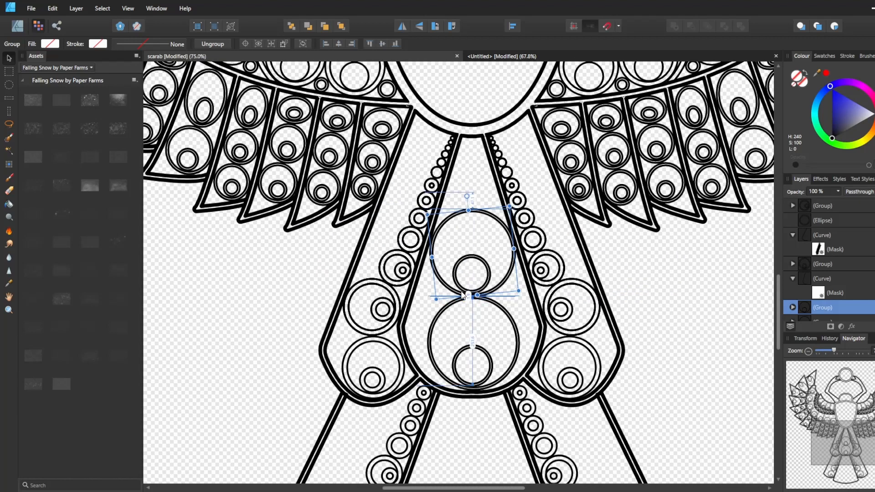
click(457, 223)
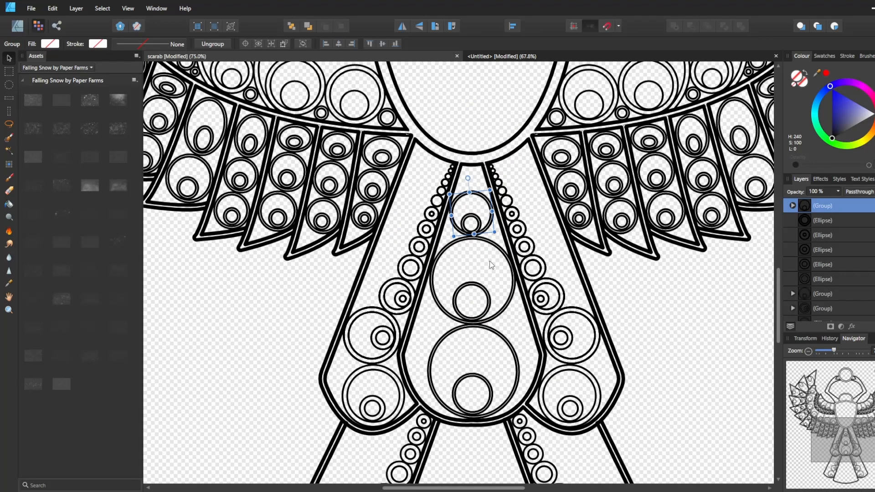
scroll(down, 3)
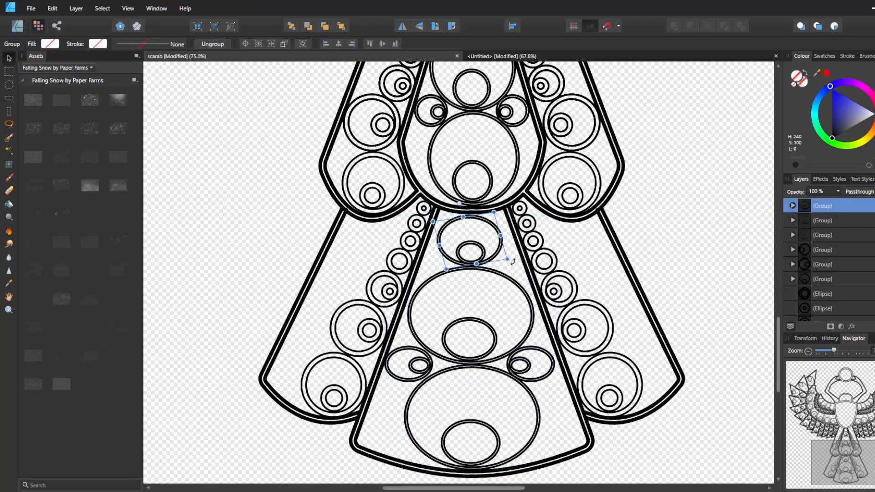
click(821, 219)
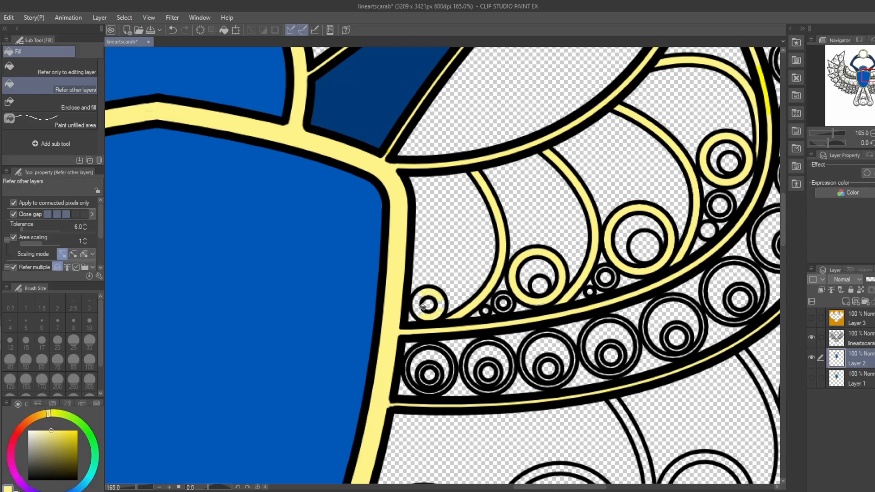
- Fill the outlines dark brown and gold, and the wing gems blue with red centres
scroll(down, 3)
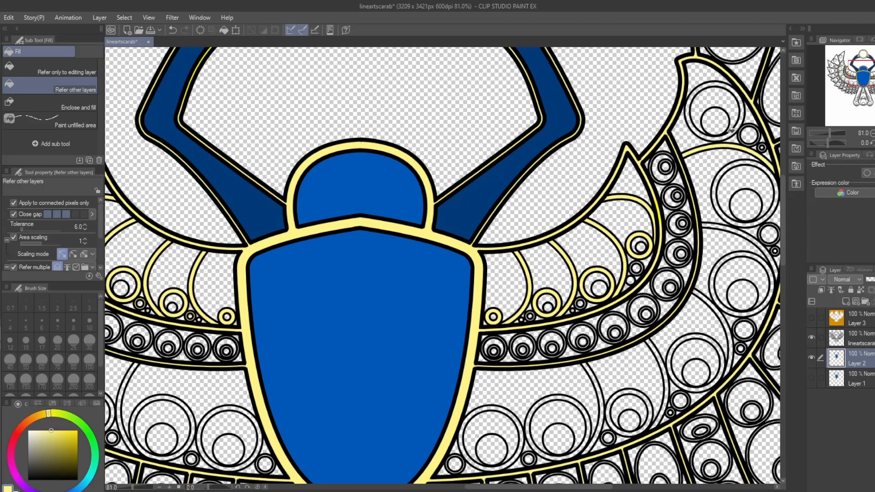
click(714, 111)
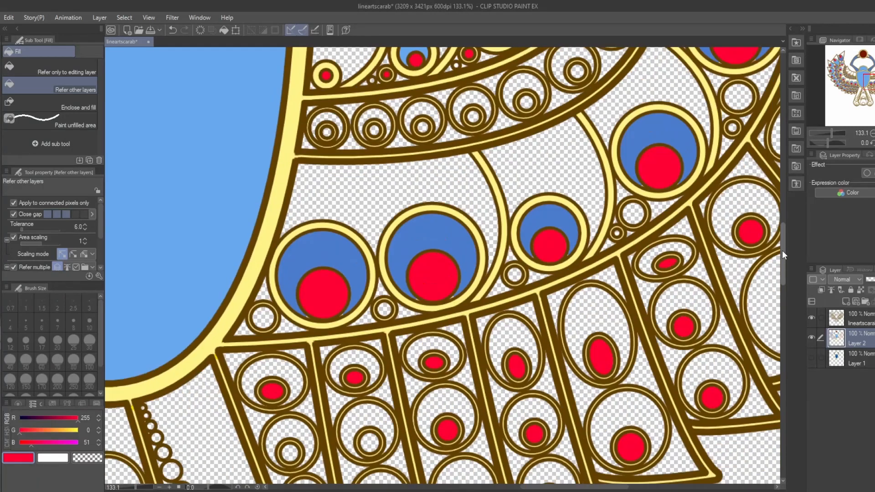
- Fill the tail circles with red gem centres in light and dark blue rings, and colour the beads blue
scroll(down, 3)
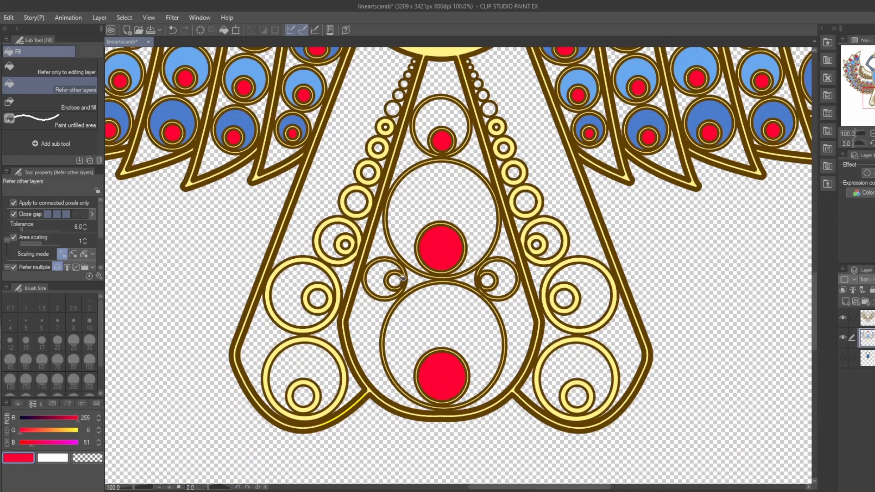
click(357, 200)
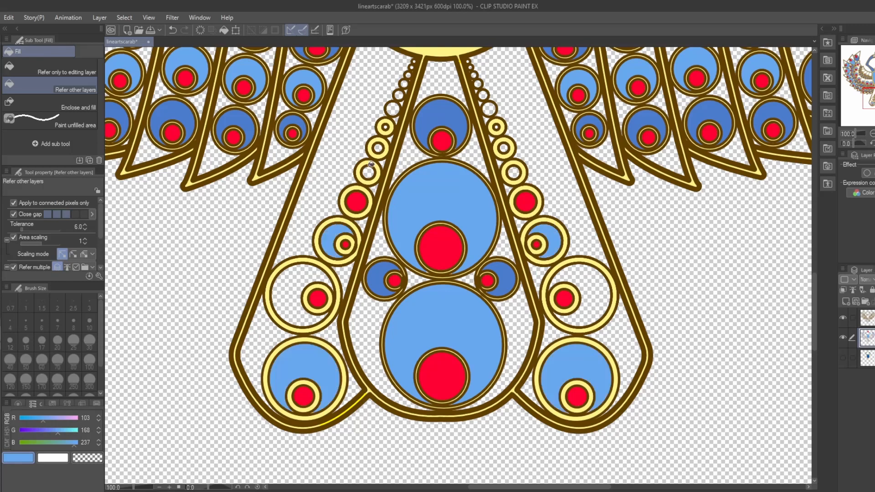
scroll(up, 3)
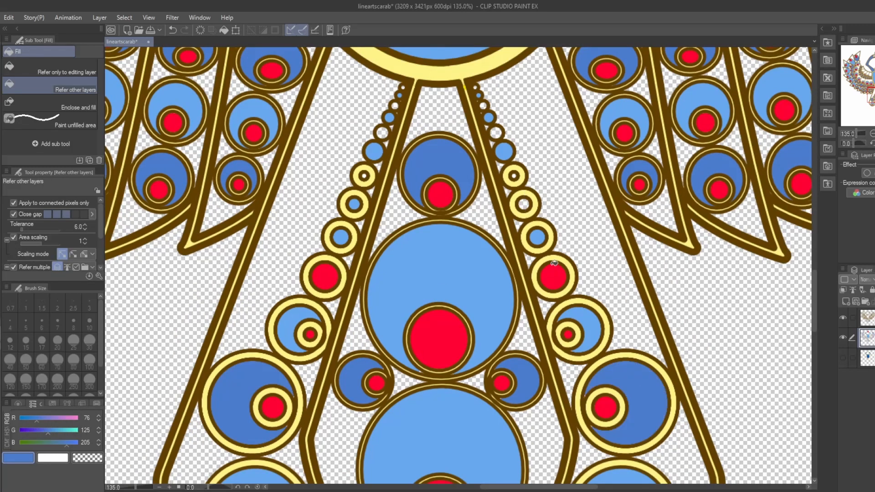
click(552, 276)
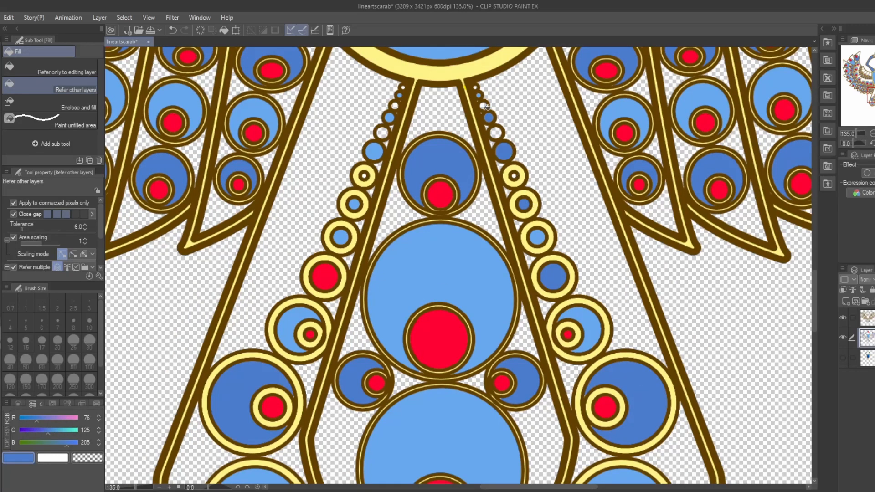